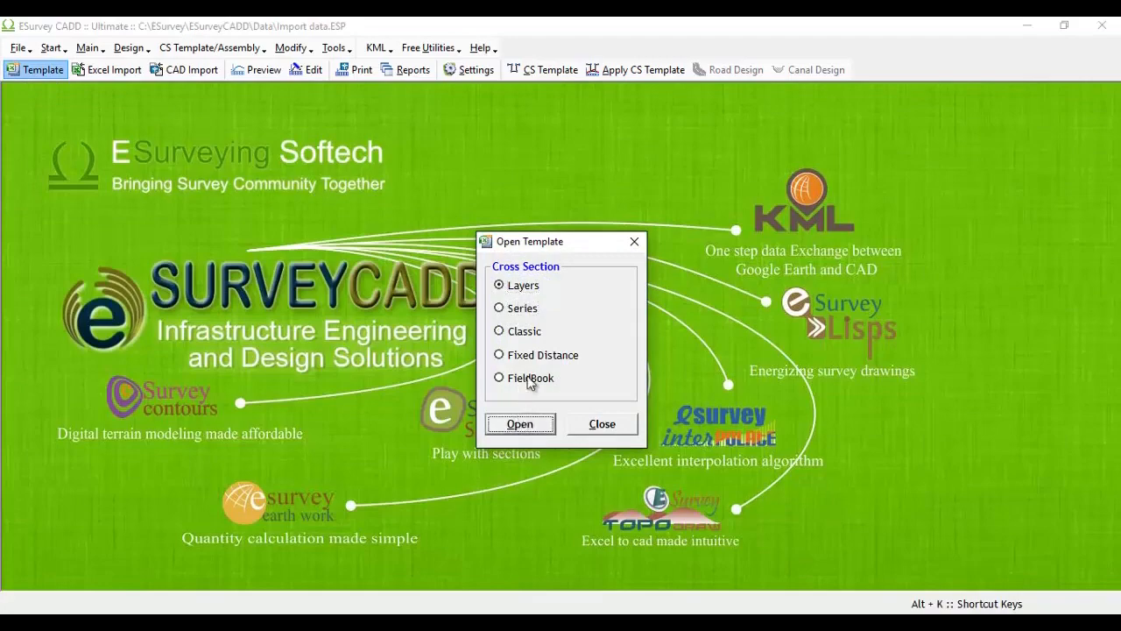
- Choose the Series template type and open the Sample folder of template spreadsheets
left_click(520, 424)
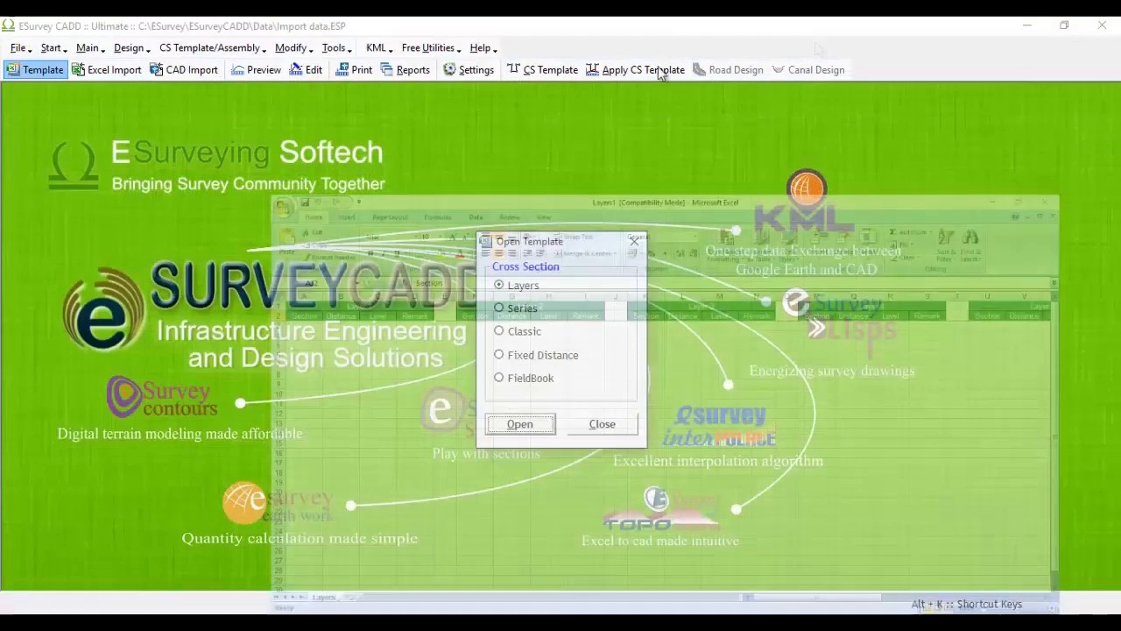
left_click(500, 308)
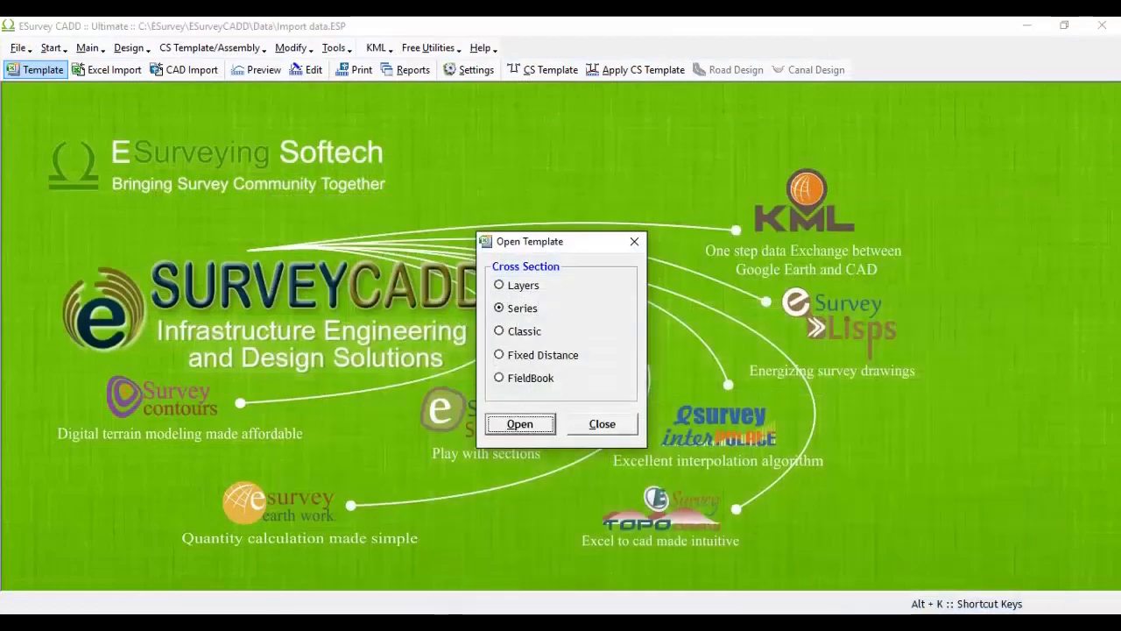
left_click(520, 423)
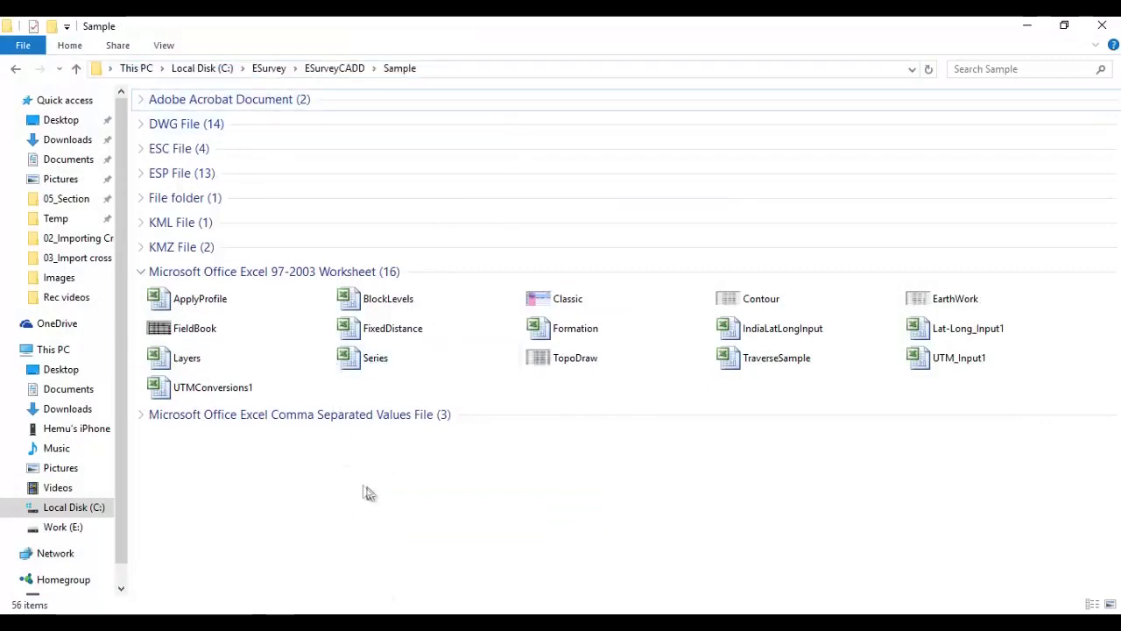
- Open the Layers.xls template in Excel and maximise its workbook window
left_click(187, 358)
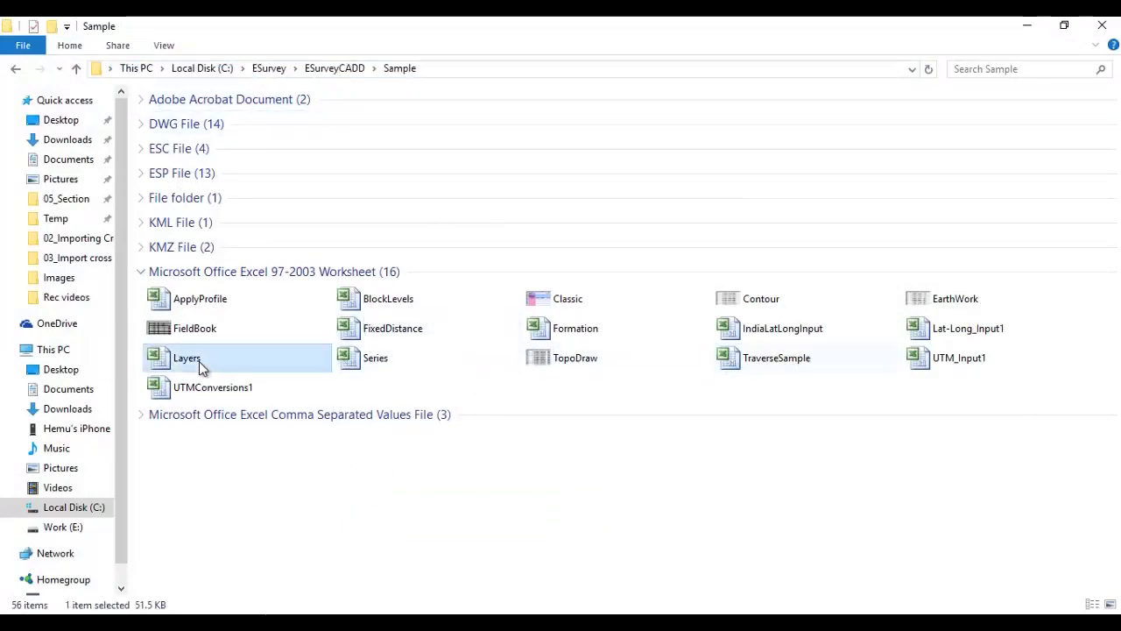
double_click(186, 357)
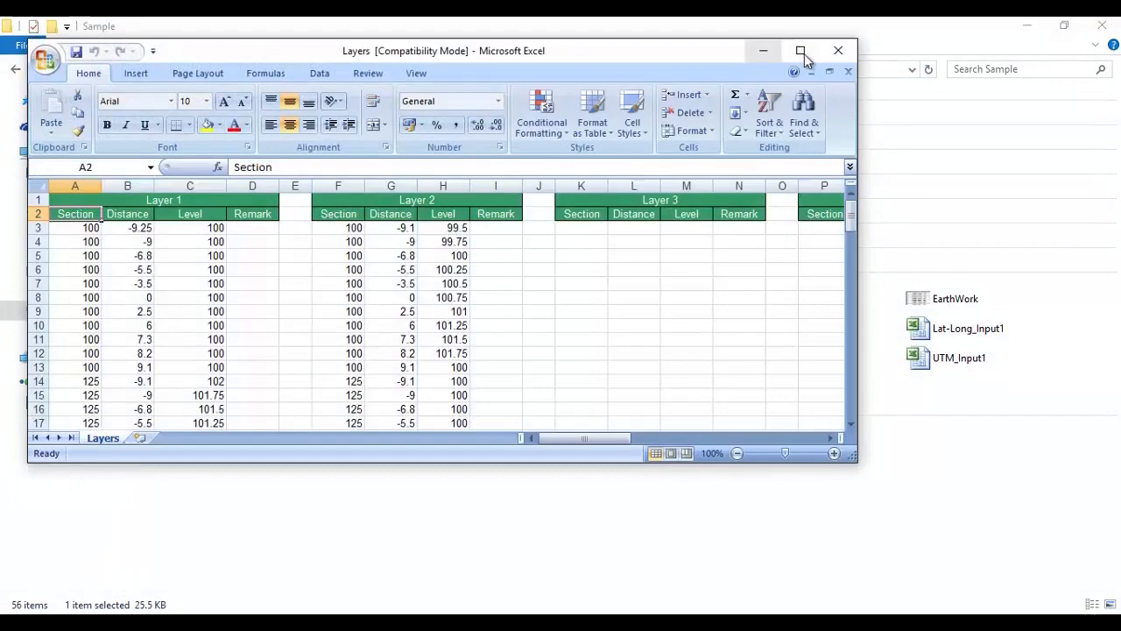
left_click(800, 50)
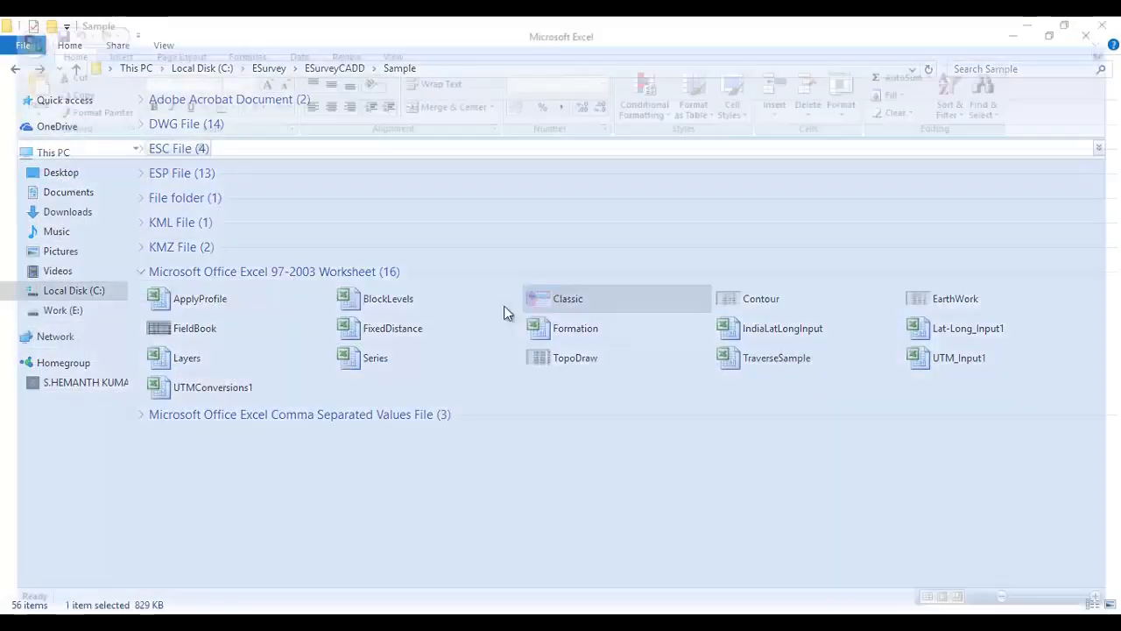
- Open Classic.xls and browse its 1-Layer, 4-Layer and other layer sheets
double_click(568, 298)
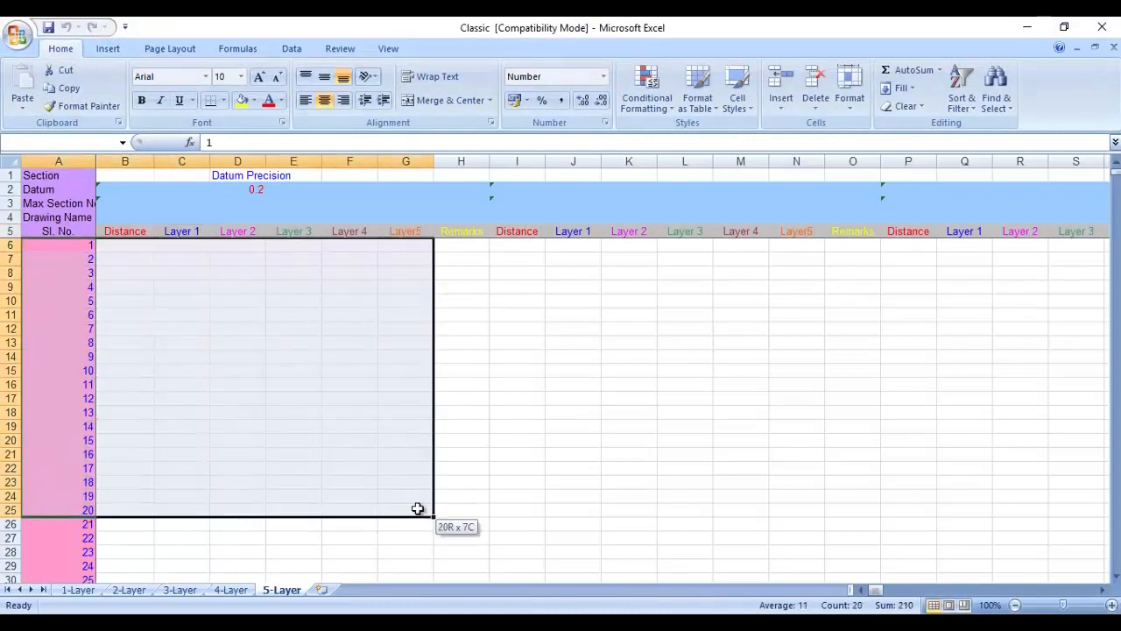
left_click(78, 589)
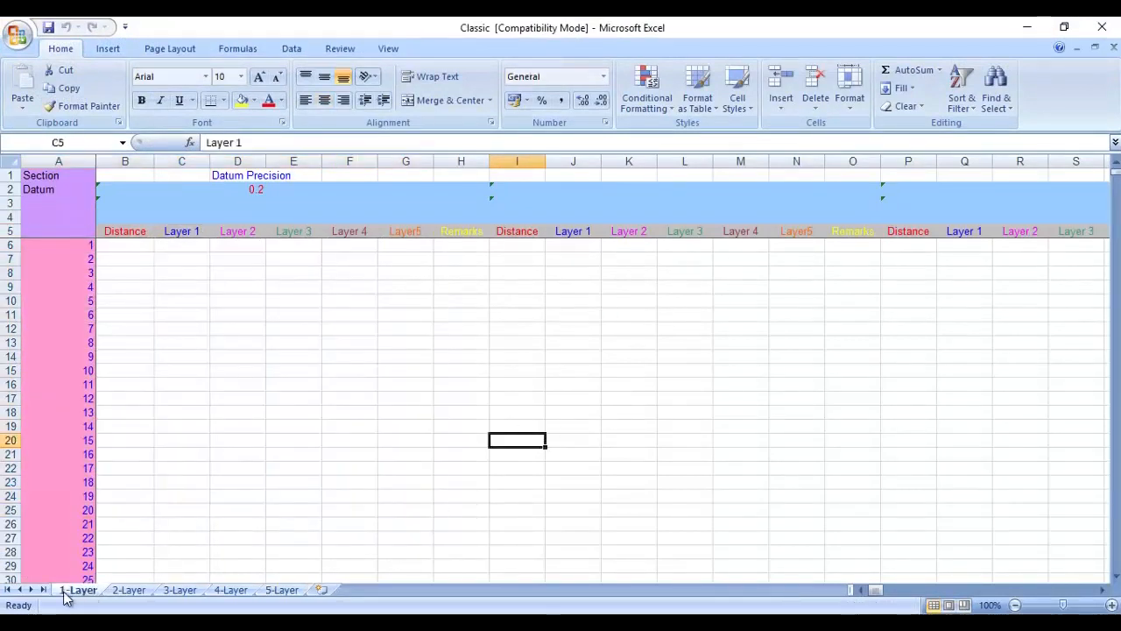
left_click(230, 590)
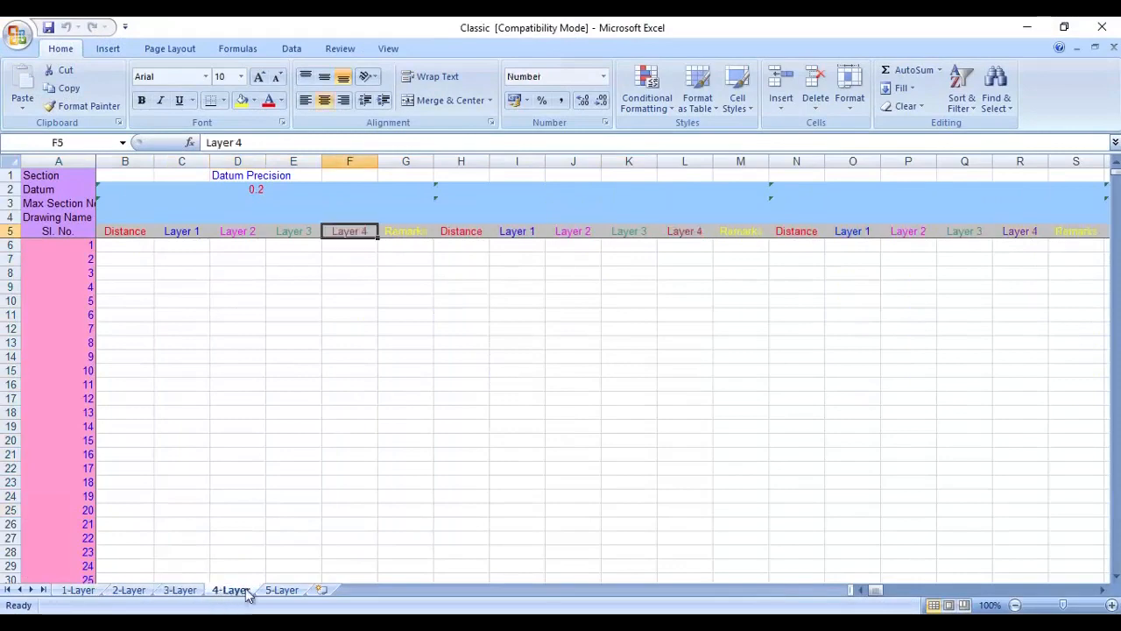
left_click(128, 590)
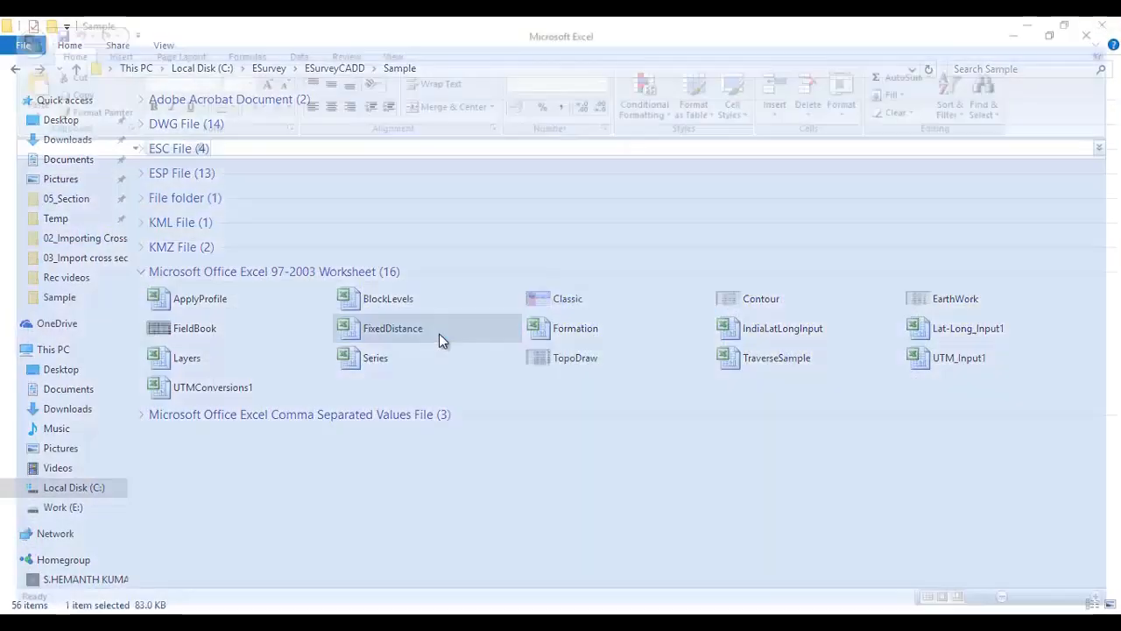
- Open FixedDistance.xls to check its level table, close it, then open another sample file
double_click(393, 328)
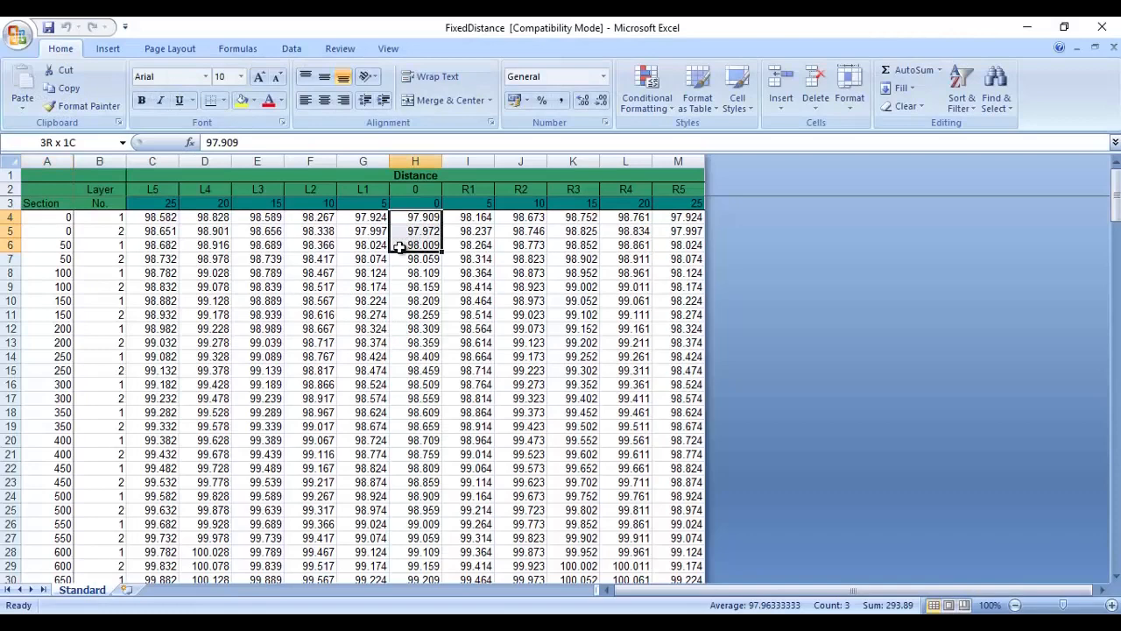
left_click(204, 203)
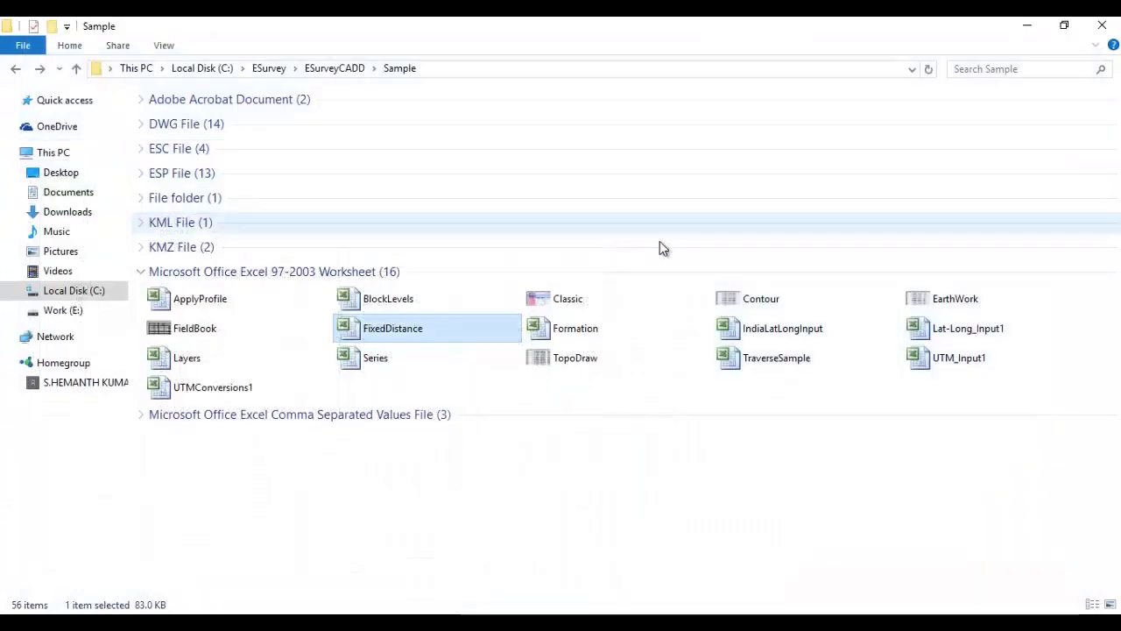
double_click(194, 328)
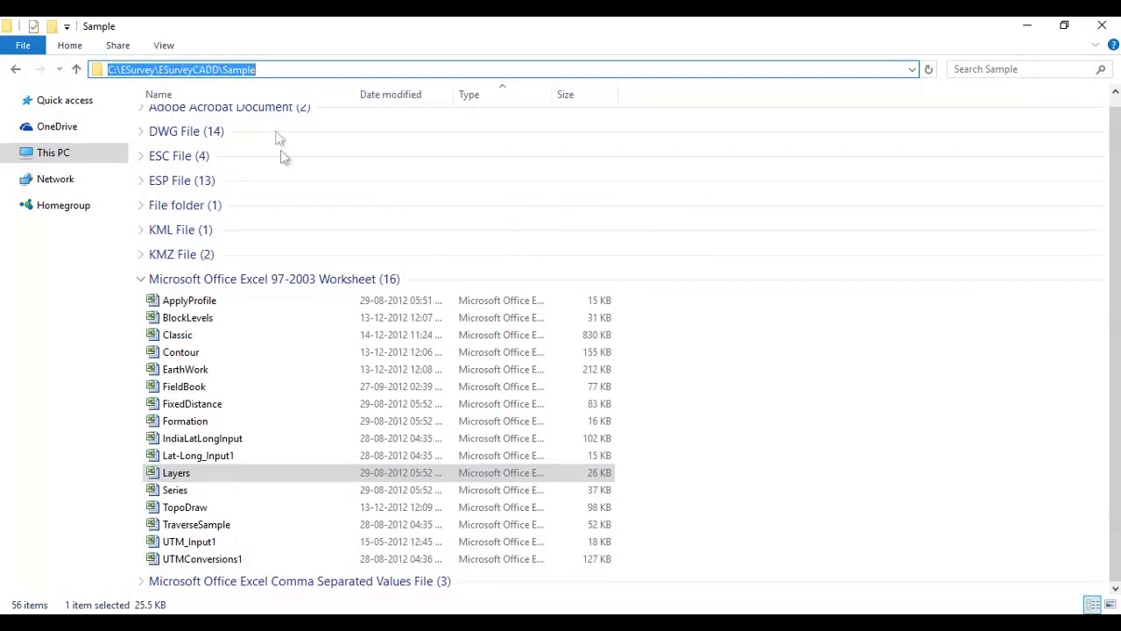
left_click(185, 368)
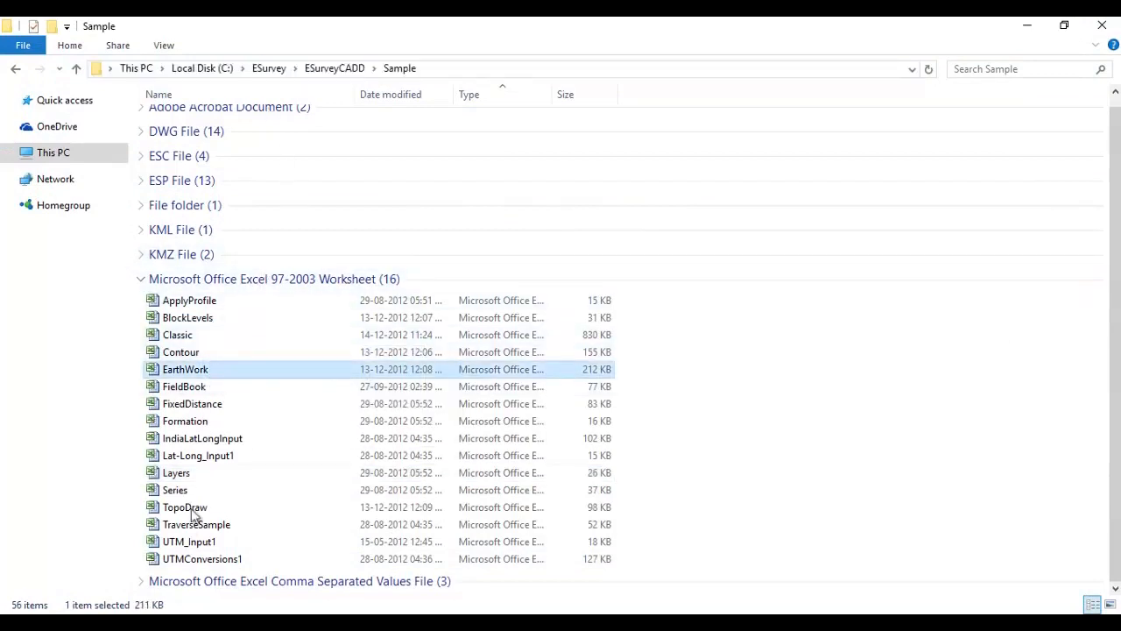
left_click(175, 490)
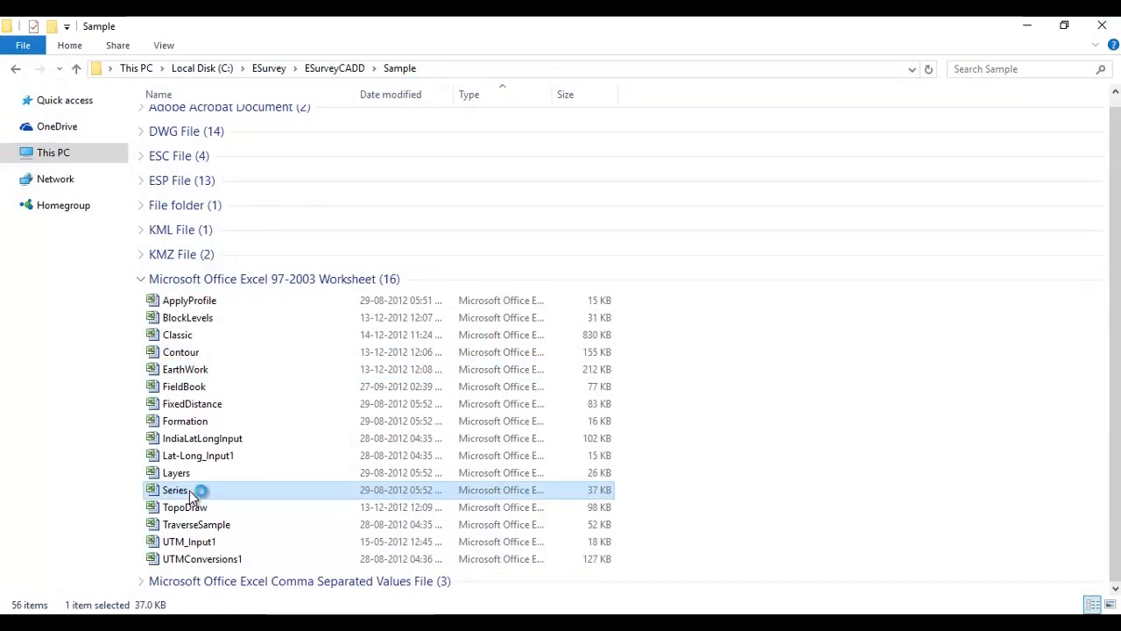
double_click(175, 490)
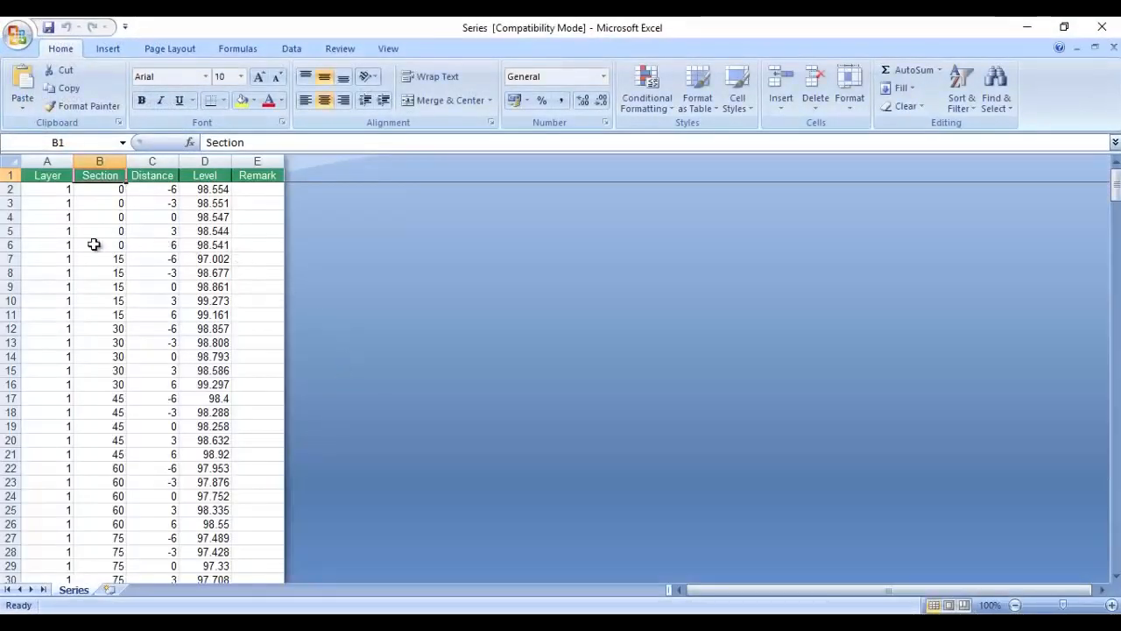
left_click(46, 175)
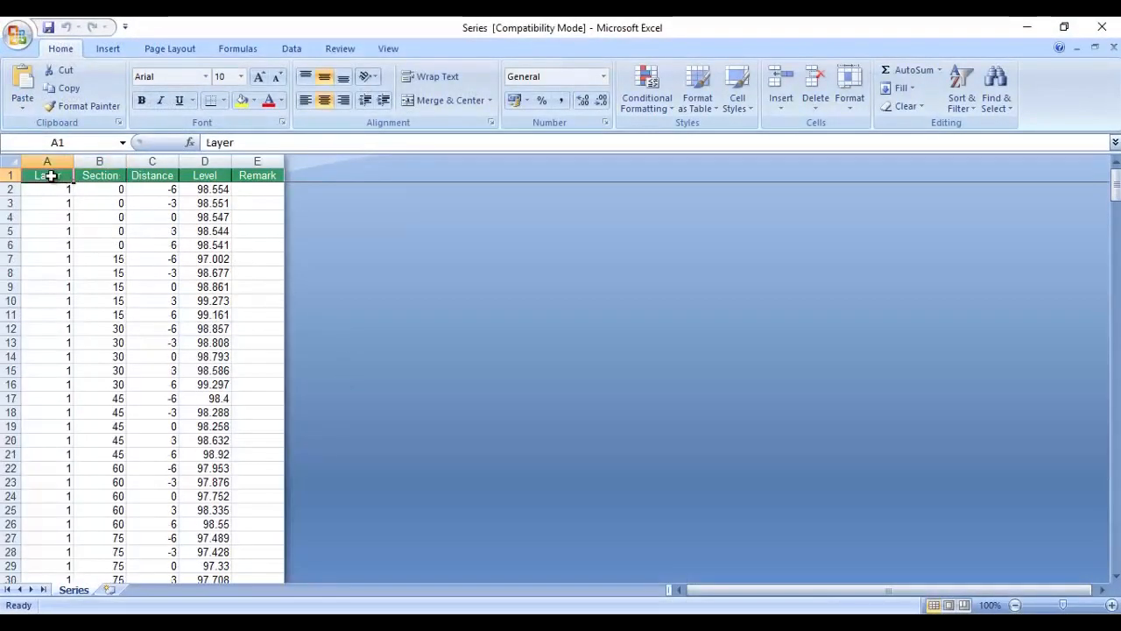
left_click(99, 175)
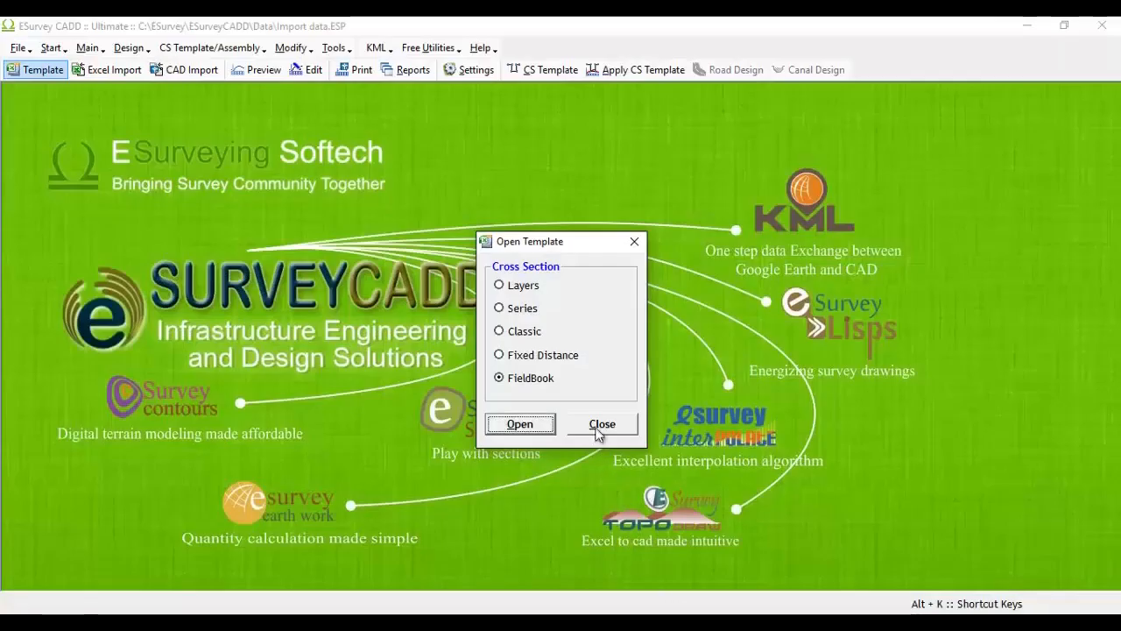
left_click(602, 423)
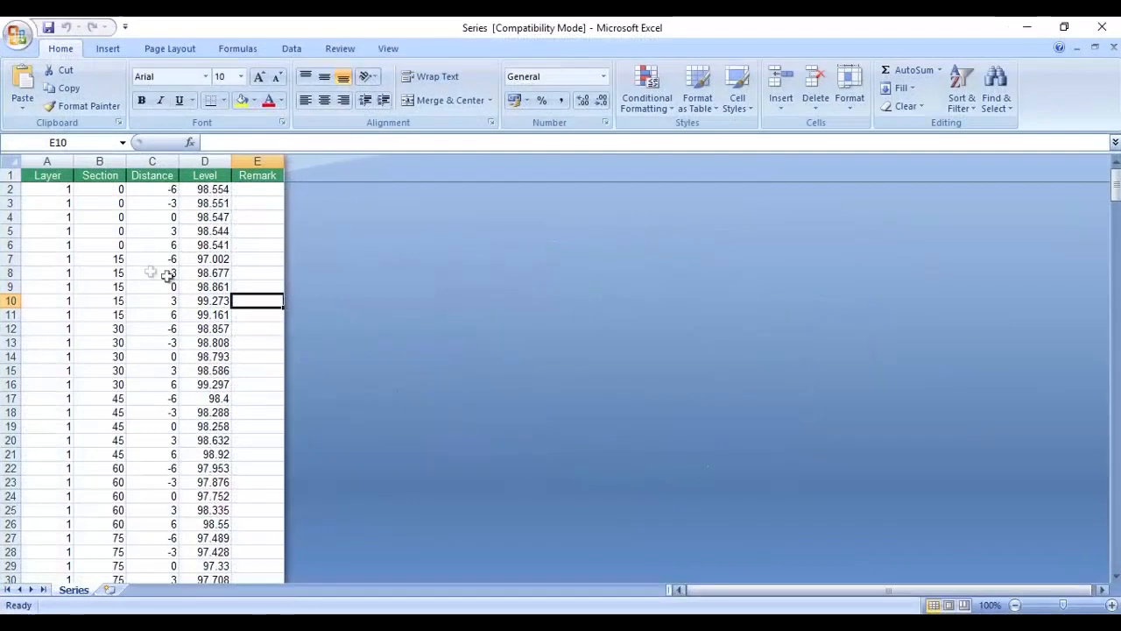
- Select column A Layer values, change Distance in C3 to -4, then inspect Level cells D2–D6
left_click(46, 161)
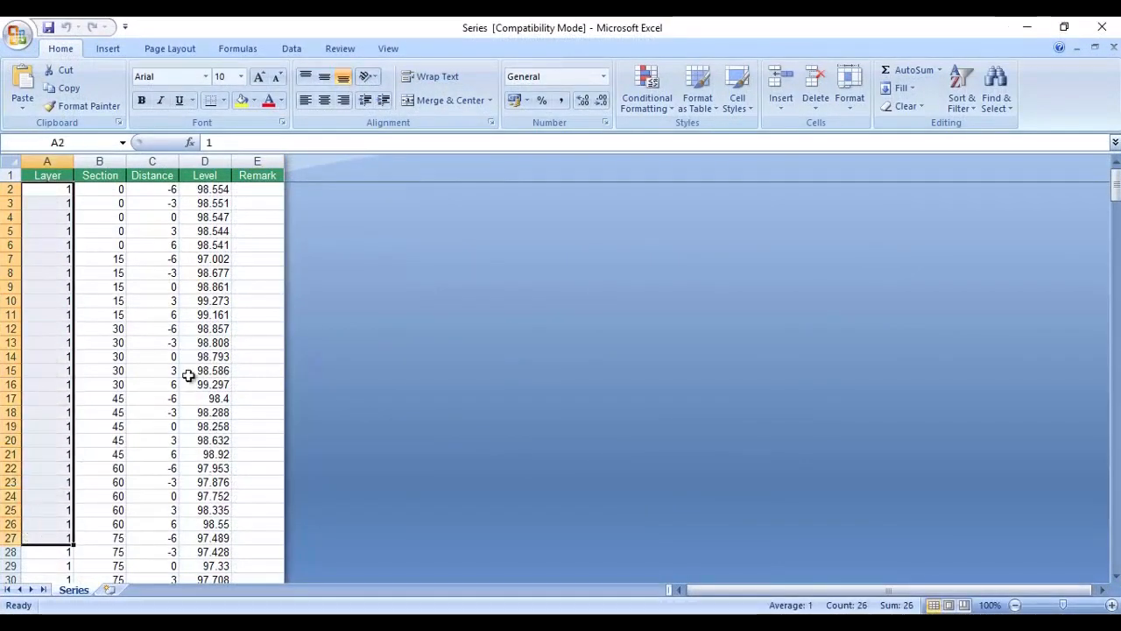
left_click_drag(99, 189, 99, 231)
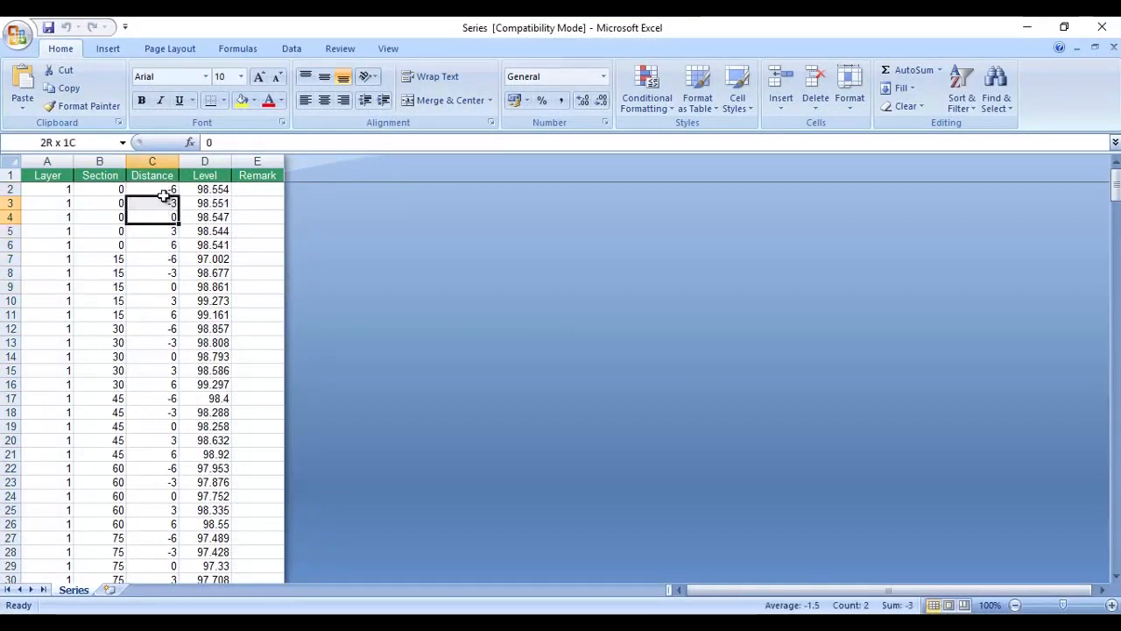
left_click(152, 230)
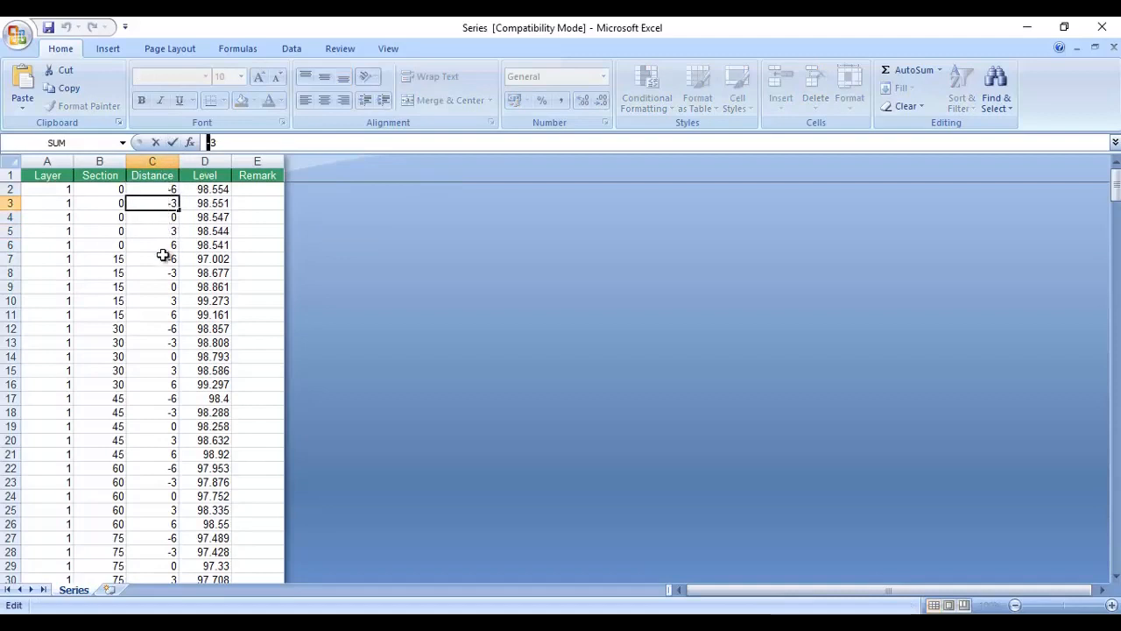
mouse_move(208, 188)
type("-4")
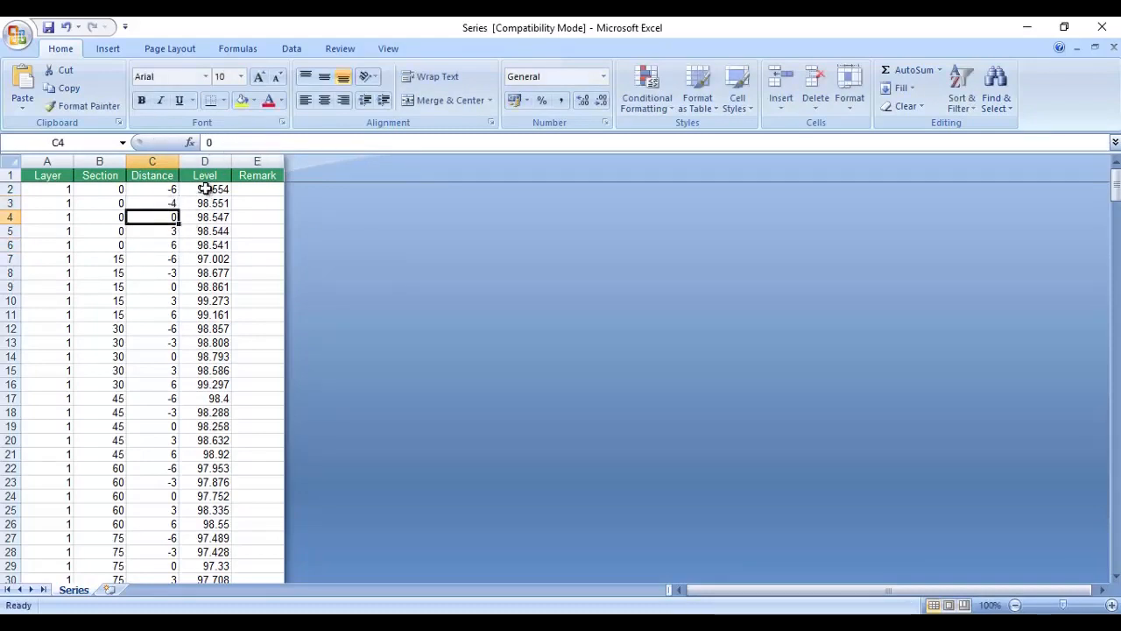
left_click(204, 189)
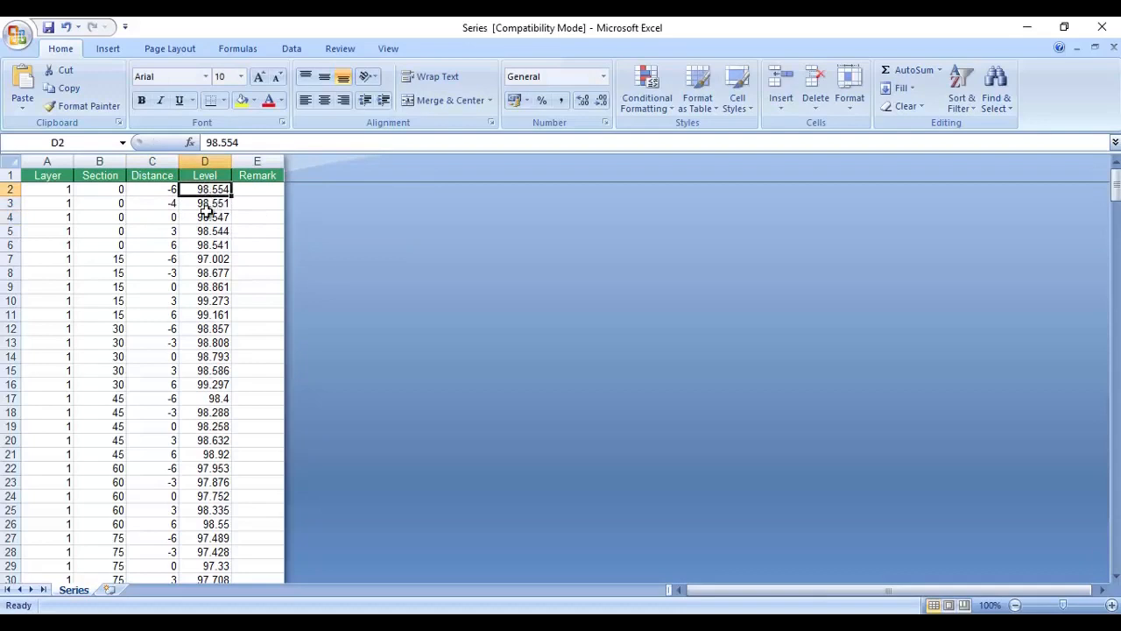
left_click(205, 216)
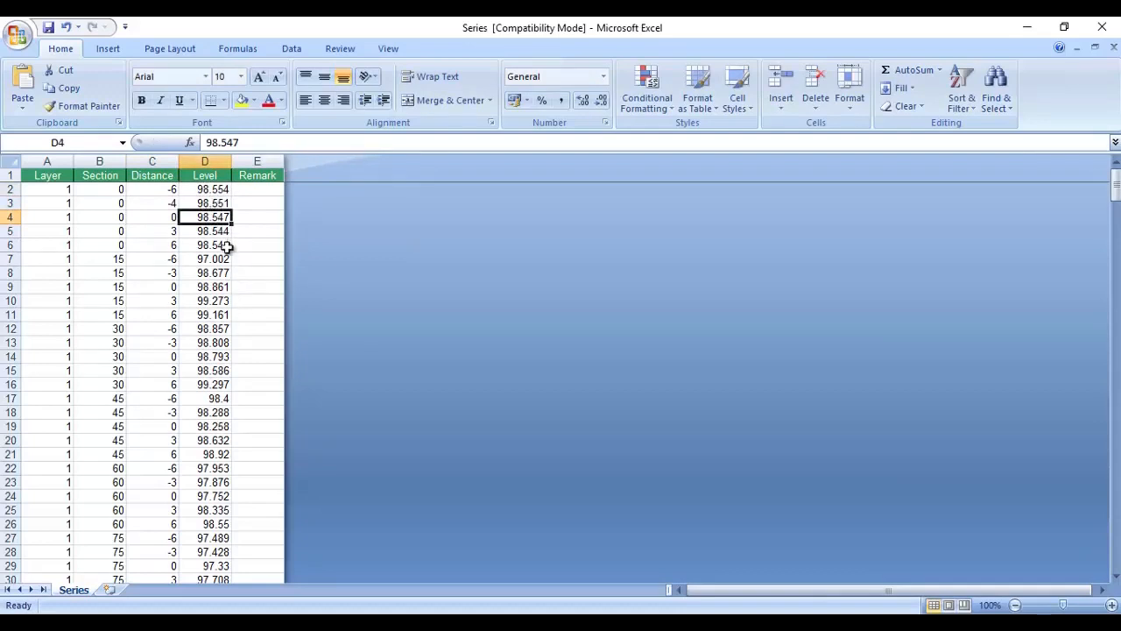
left_click(257, 203)
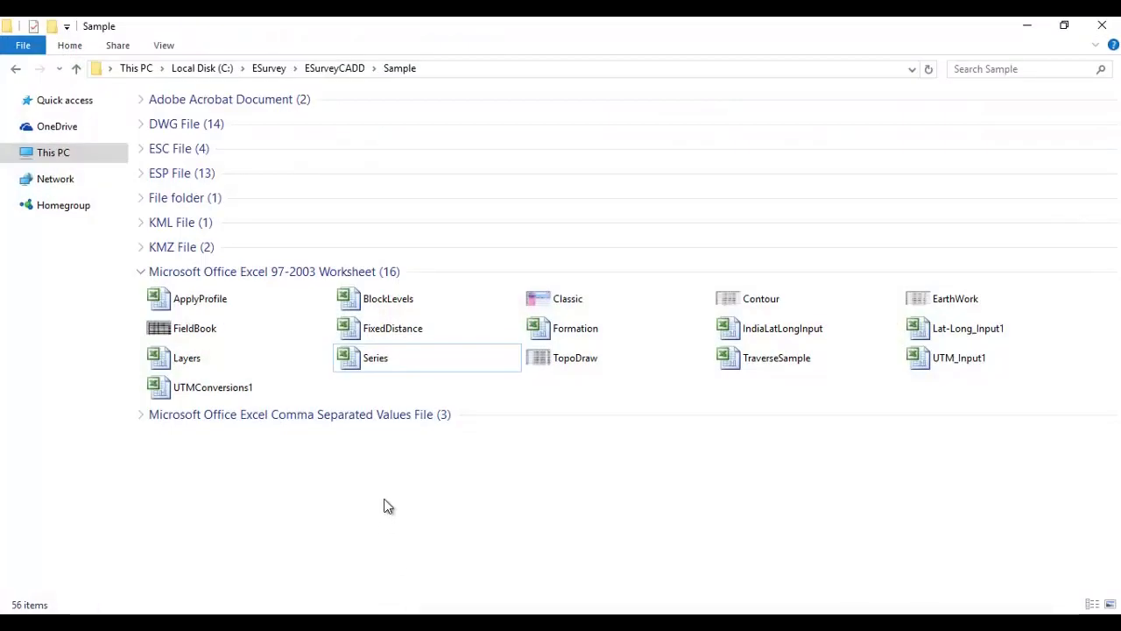
- Select the Series workbook in the Sample folder
left_click(375, 357)
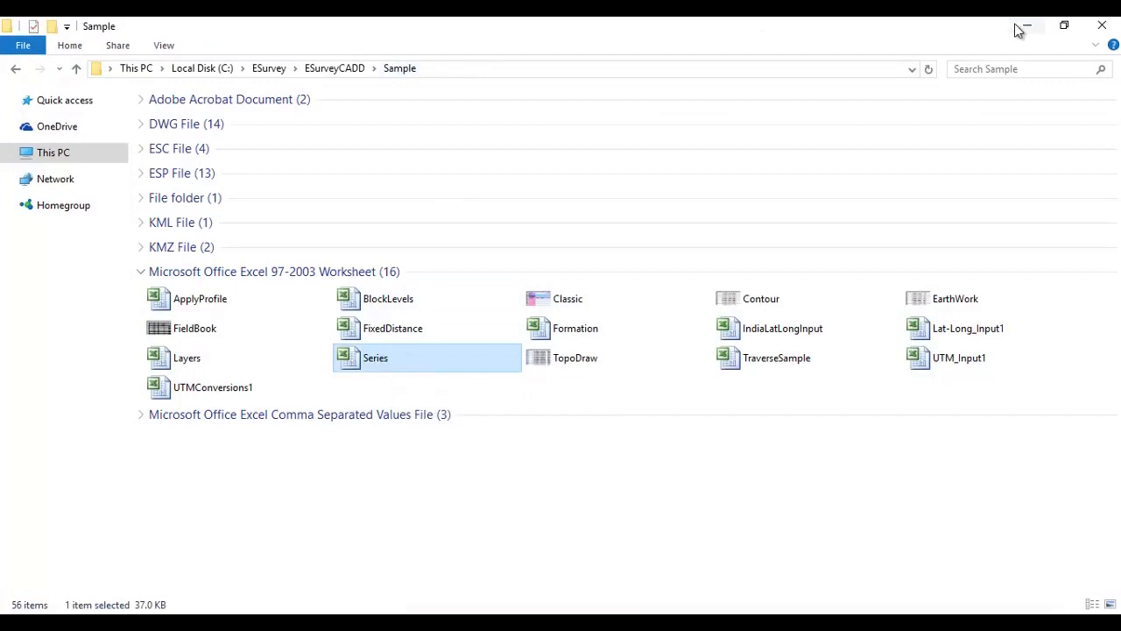
mouse_move(1019, 76)
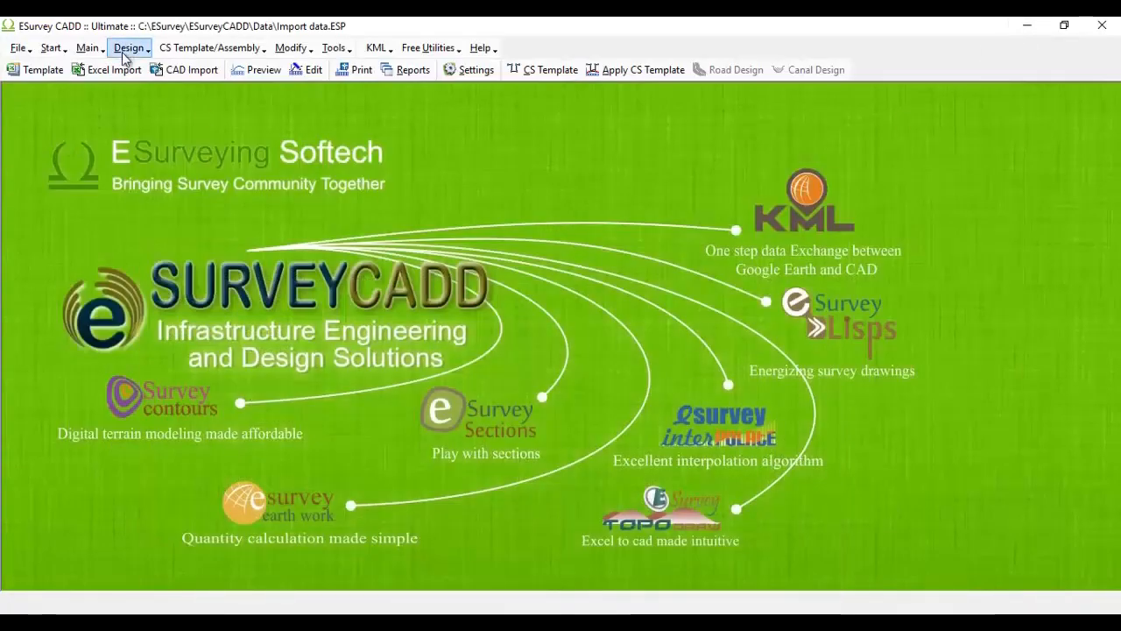
- Import Series.xls through Excel Import, loading 335 points into the section preview
left_click(107, 69)
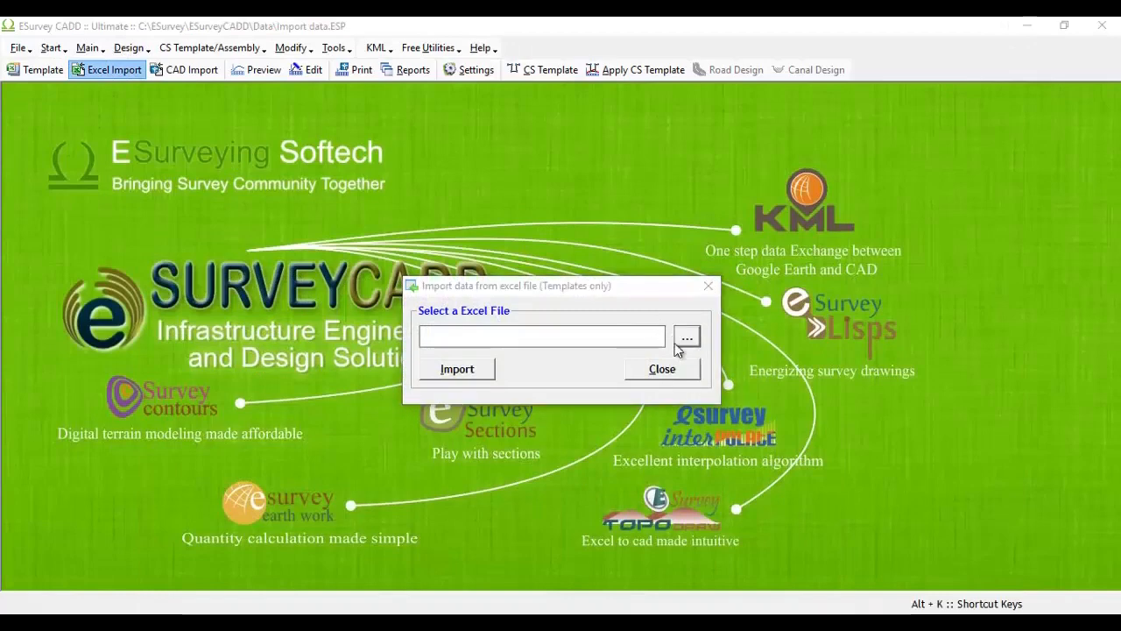
left_click(687, 337)
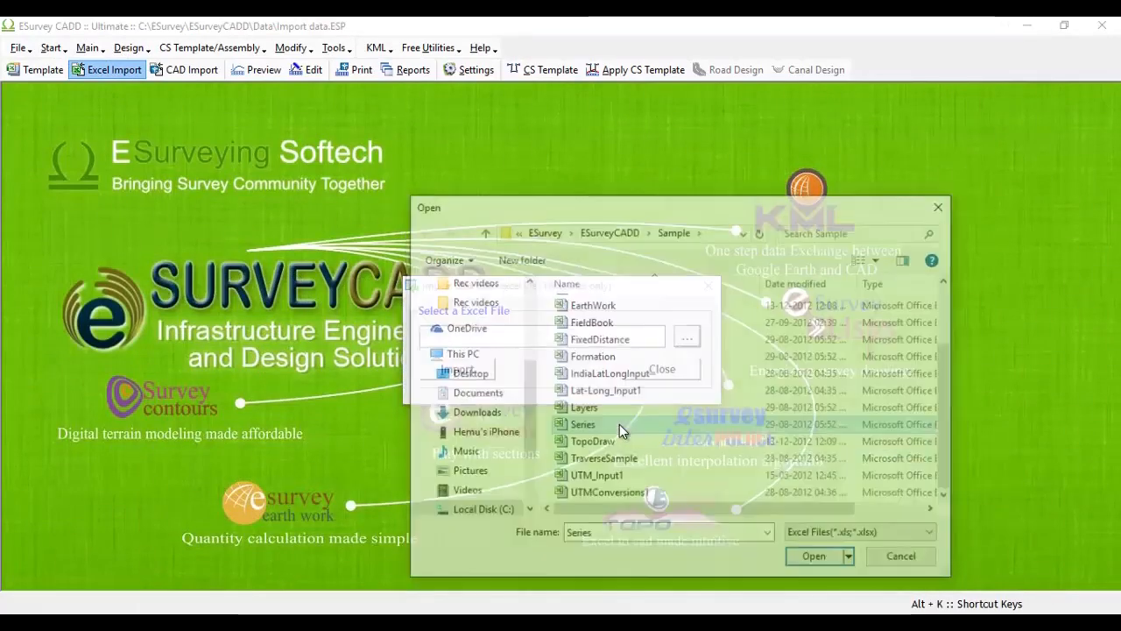
left_click(813, 556)
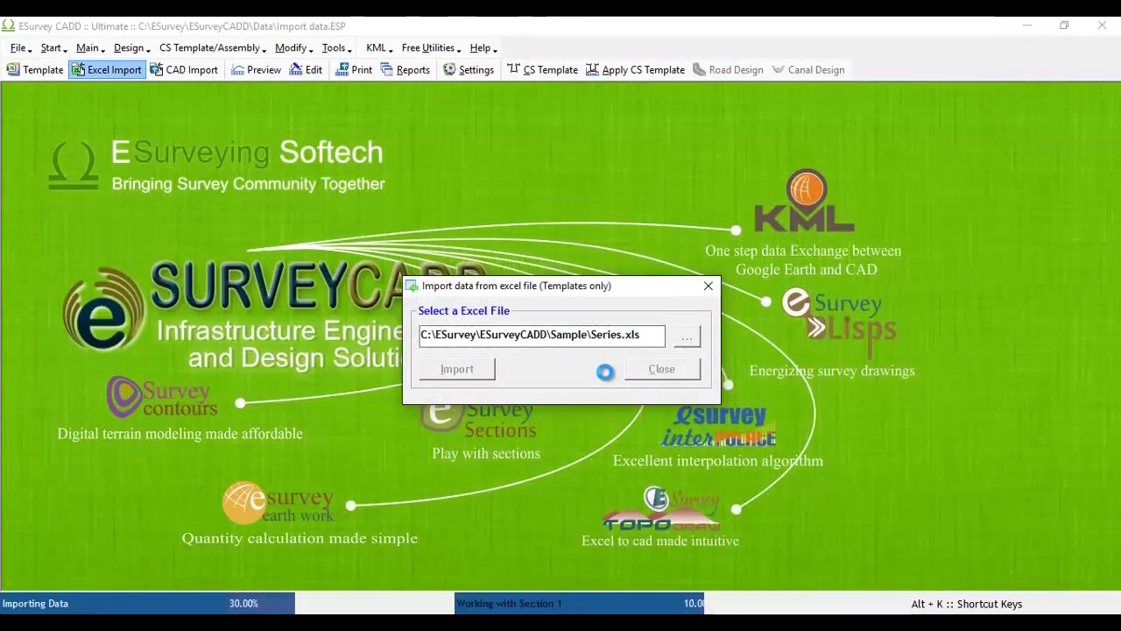
left_click(456, 368)
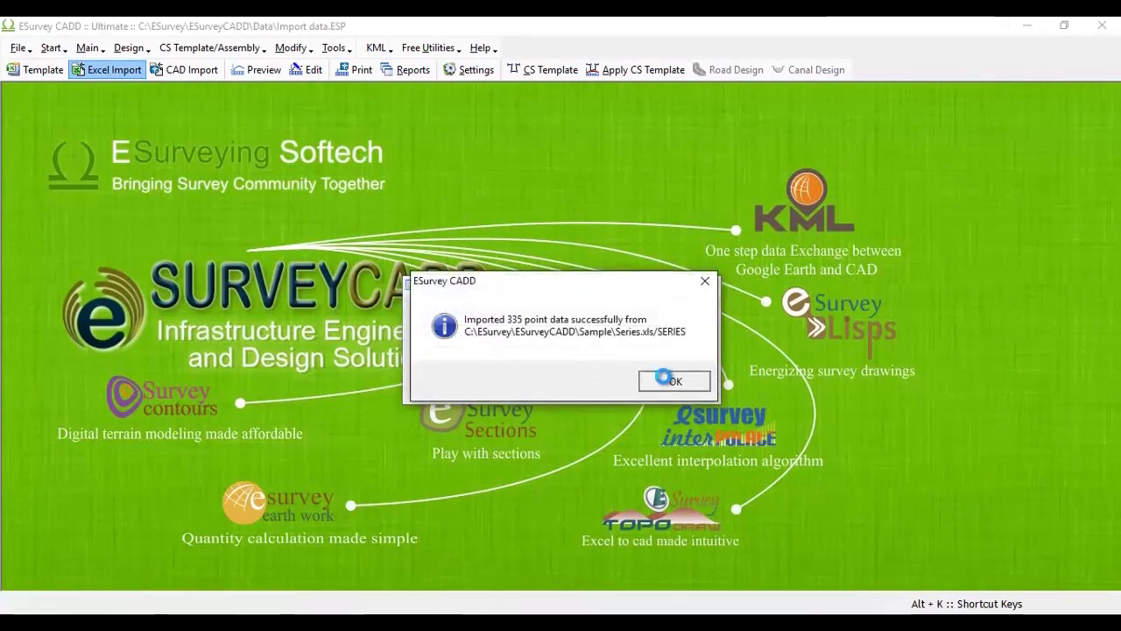
left_click(674, 380)
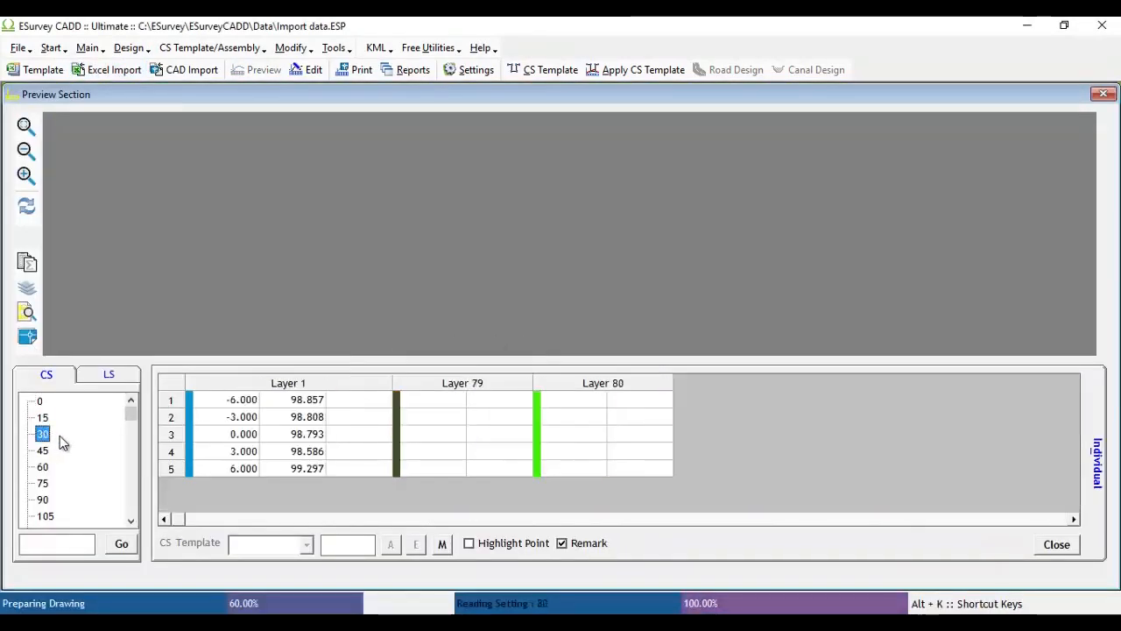